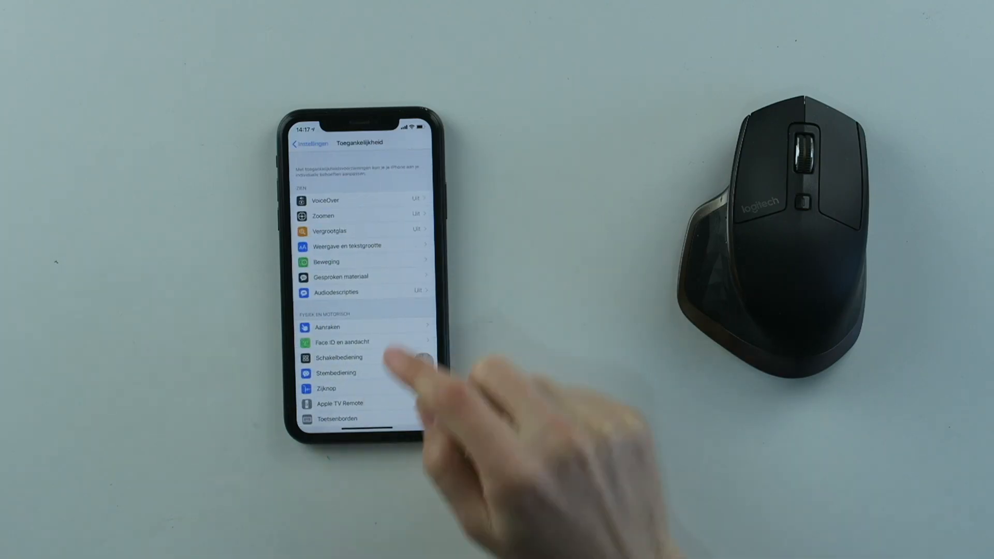
# - Switch on AssistiveTouch under Touch accessibility, then return to the main Settings list
pyautogui.click(327, 328)
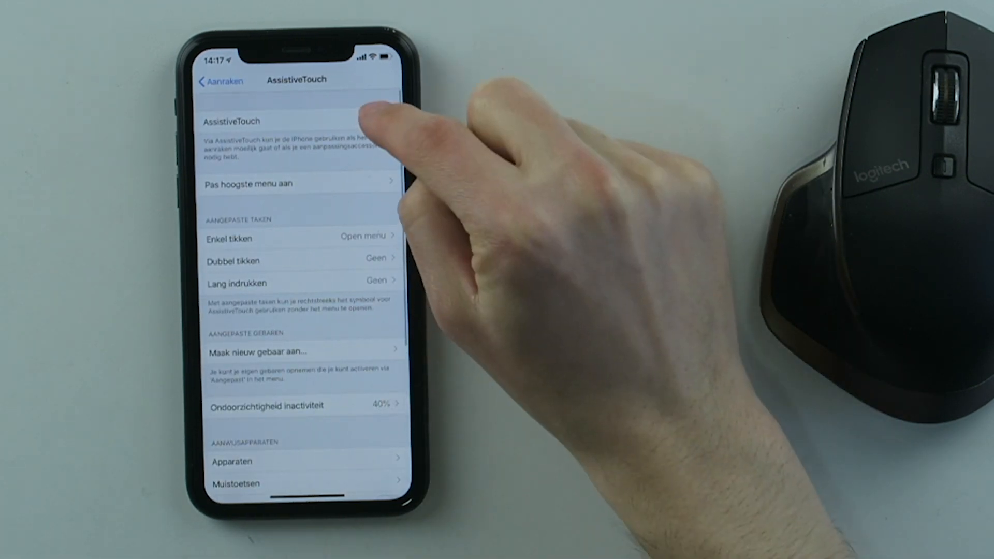
pyautogui.click(378, 119)
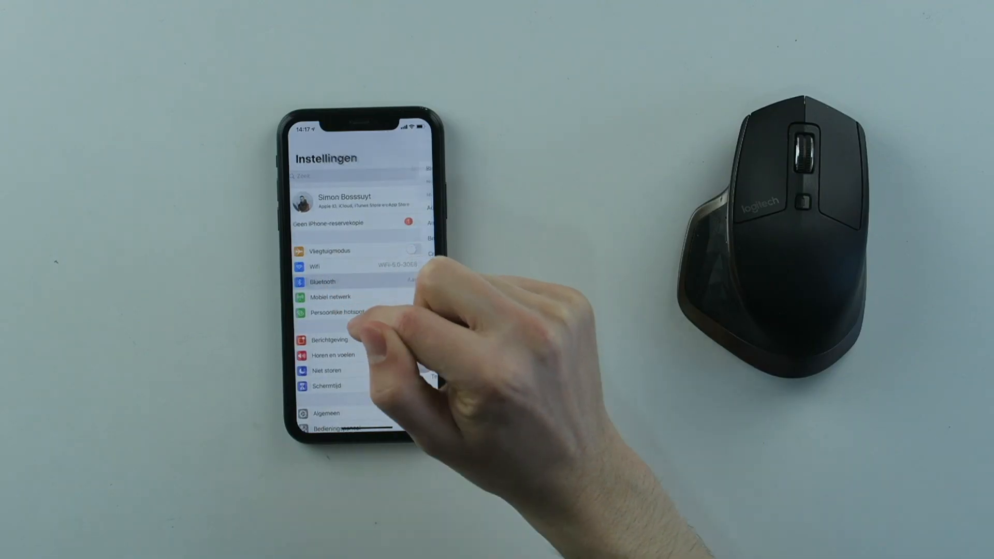
# - Accept the Bluetooth pairing request for the MX Master mouse
pyautogui.click(322, 281)
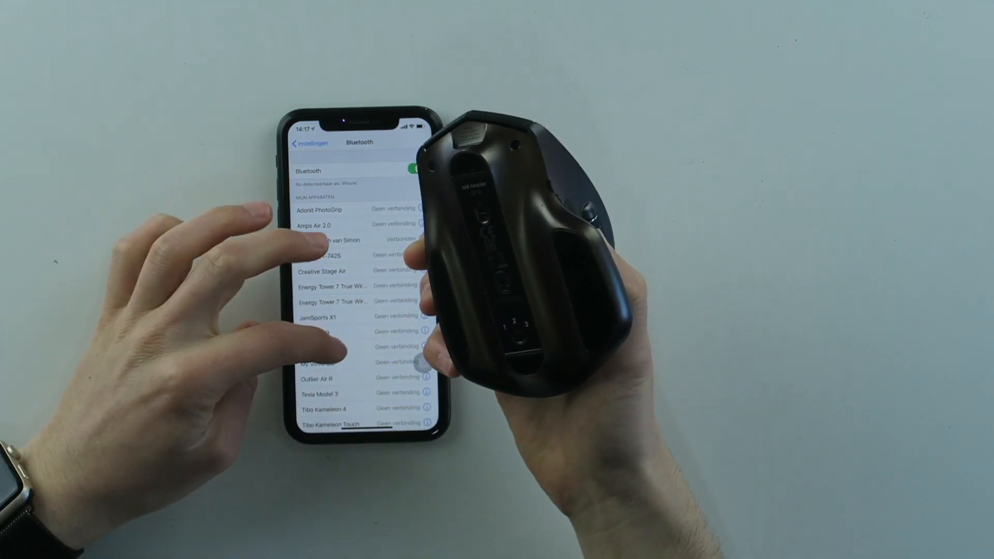
pyautogui.scroll(-3)
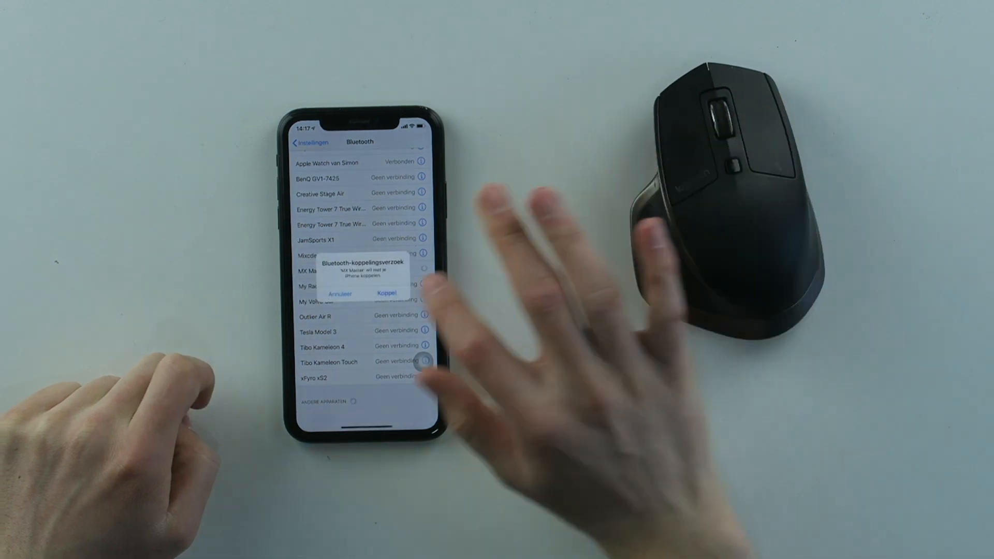
pyautogui.click(387, 293)
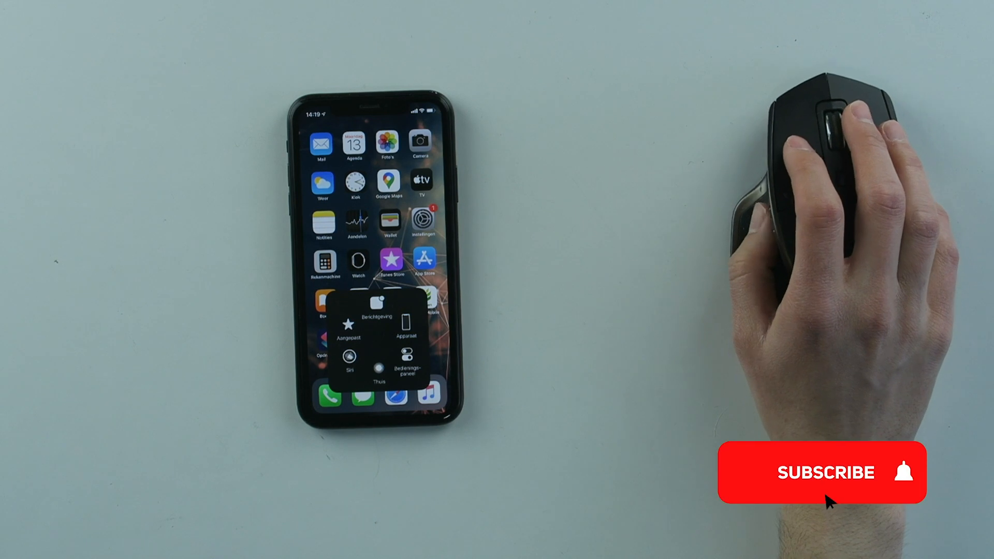
# - Click the AssistiveTouch button with the mouse to show its Home Screen menu
pyautogui.click(822, 472)
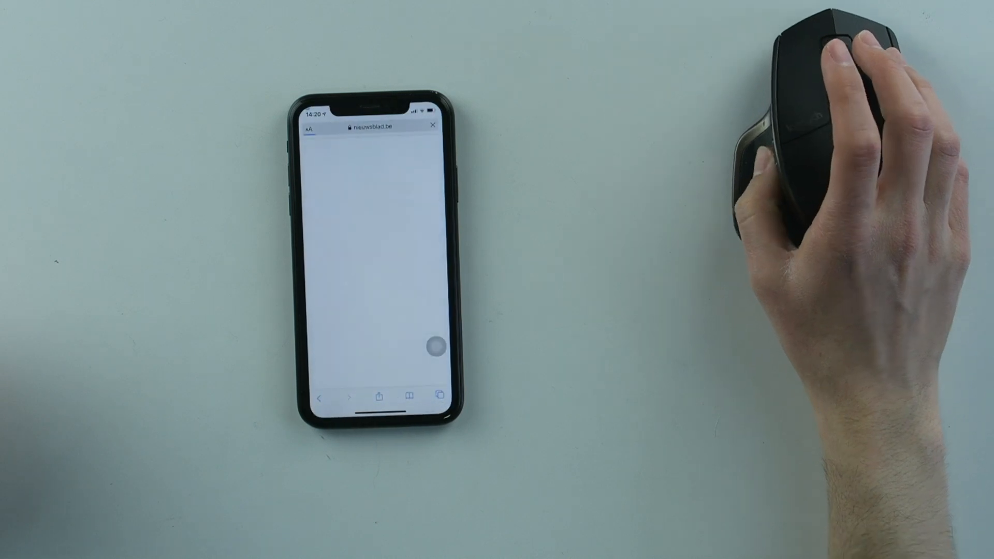
pyautogui.click(359, 127)
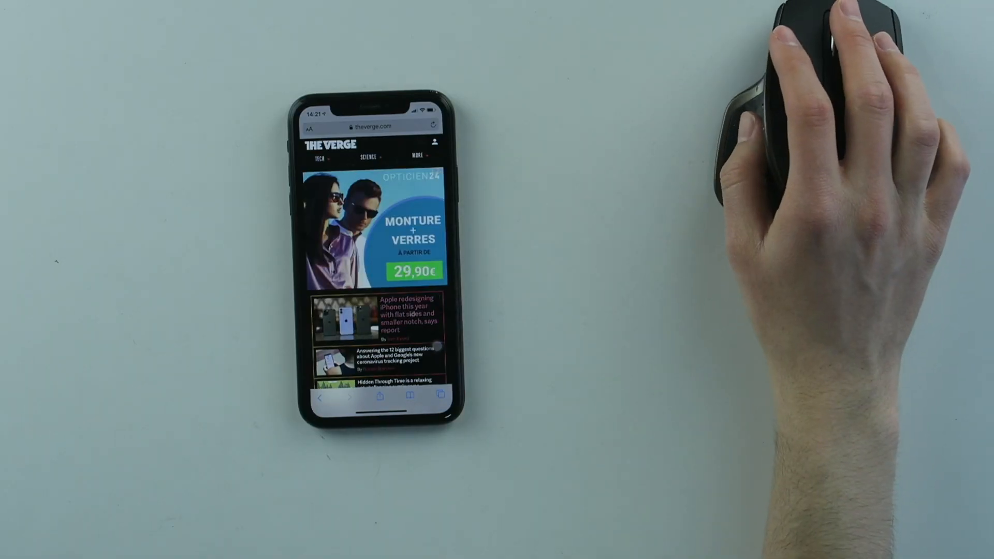
pyautogui.scroll(-3)
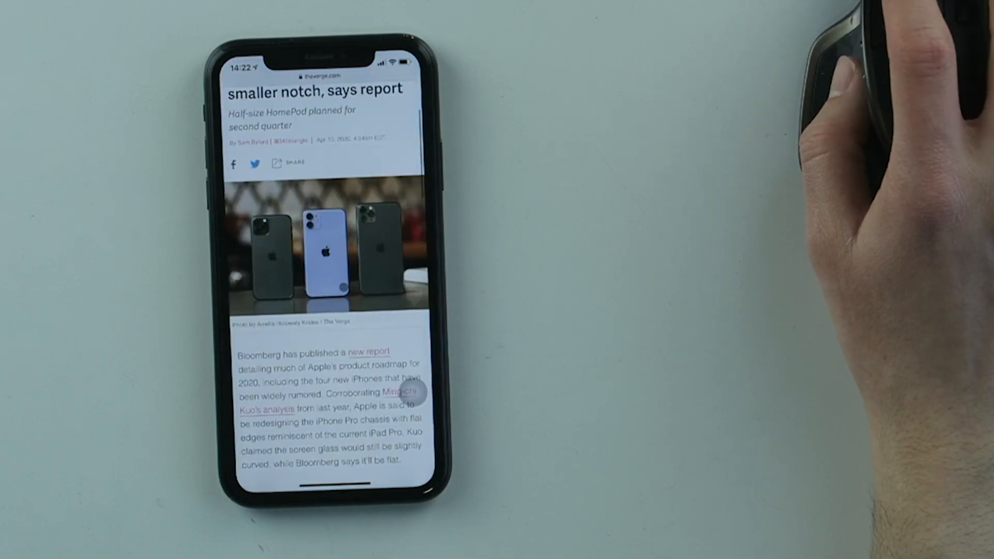
pyautogui.scroll(-3)
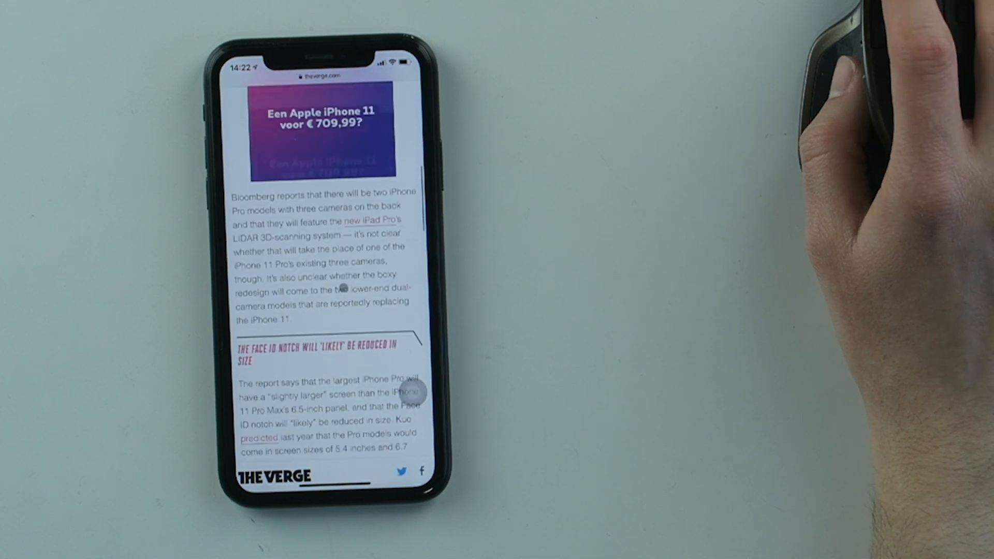
pyautogui.scroll(-3)
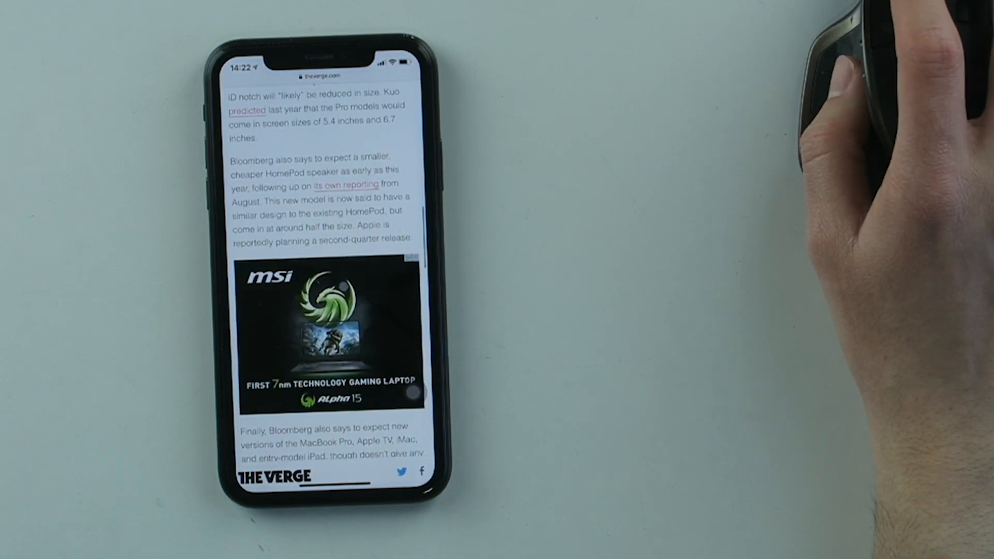